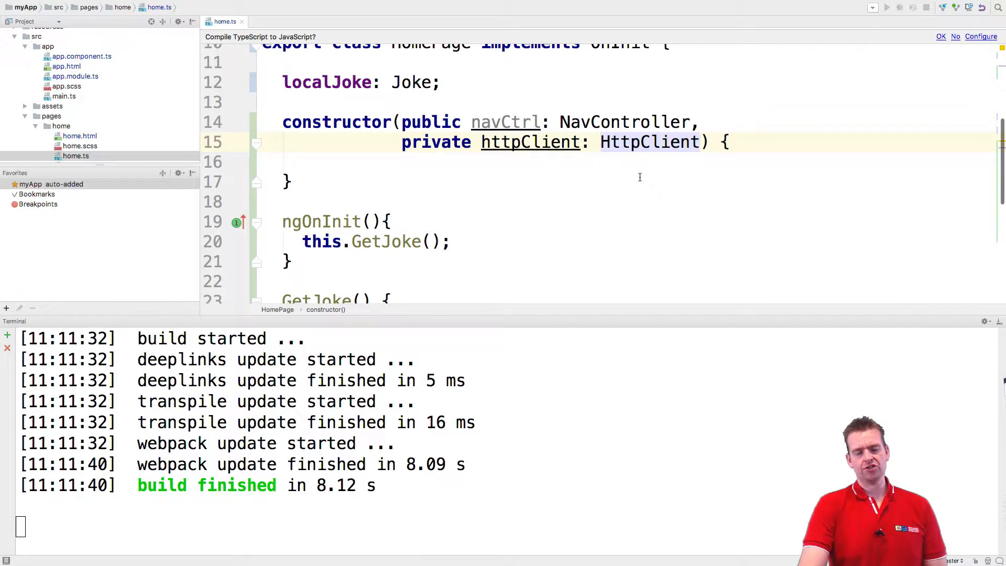
- Inject 'private loadingController: LoadingController' as a second constructor parameter after httpClient
type(",")
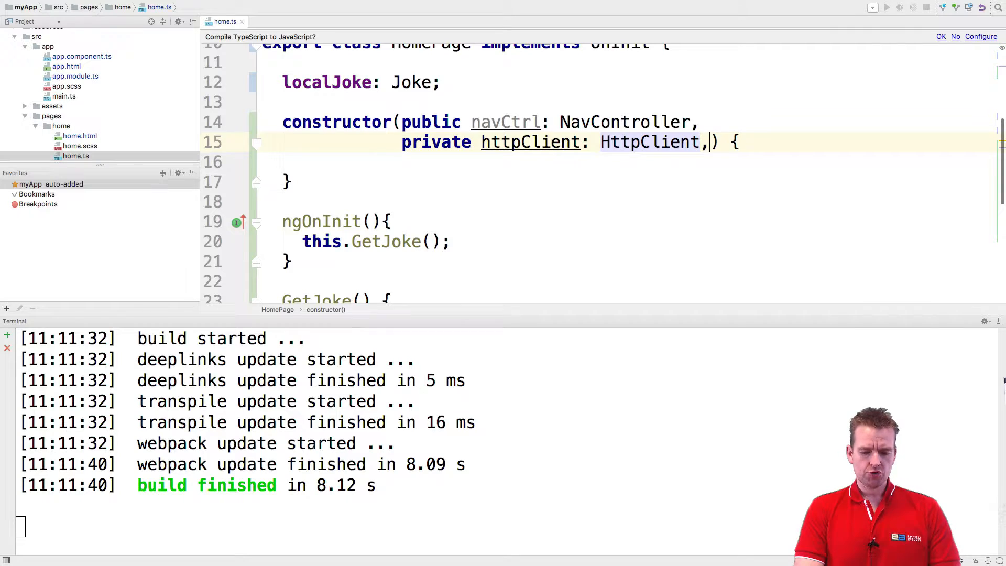
key("Enter")
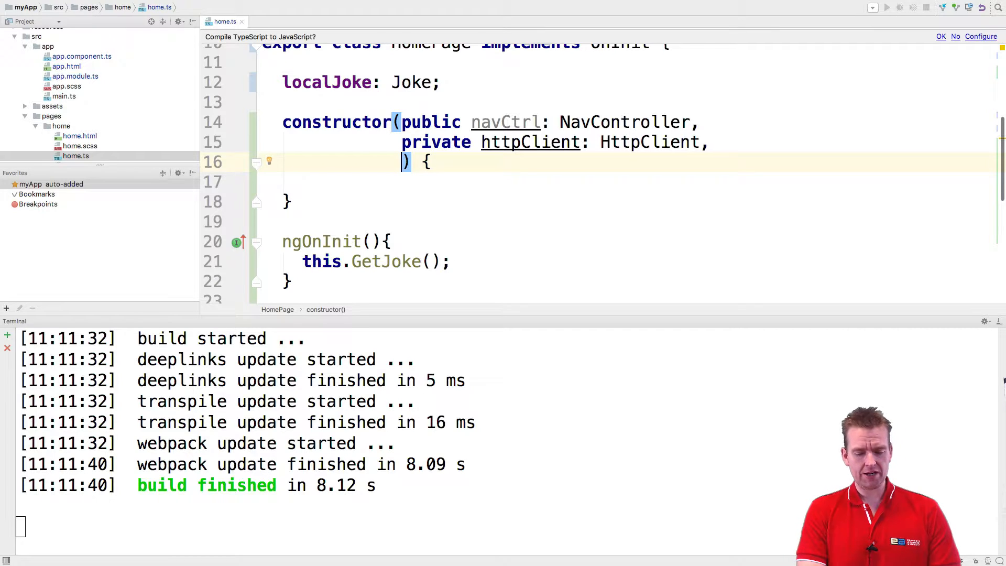
type("privva")
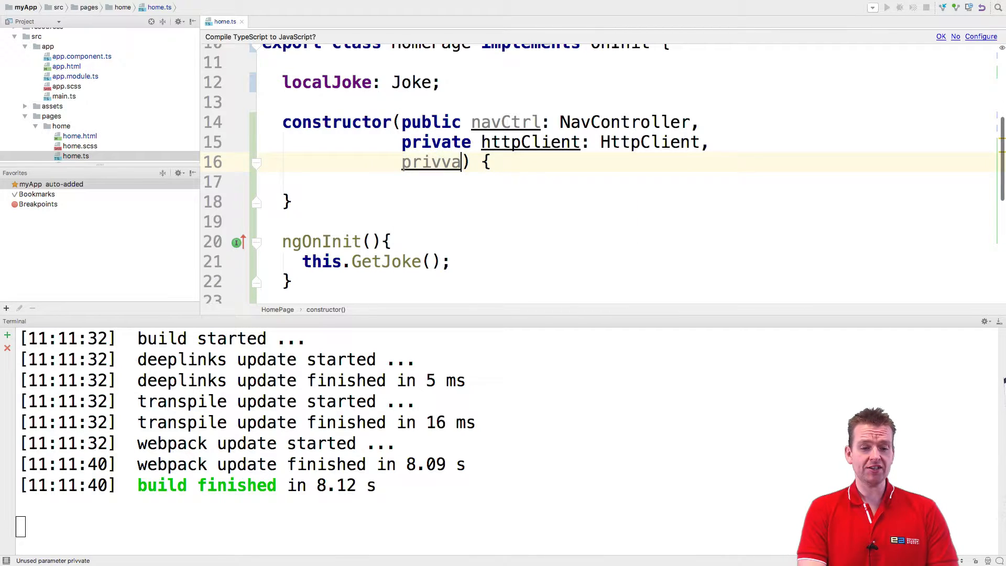
type("private")
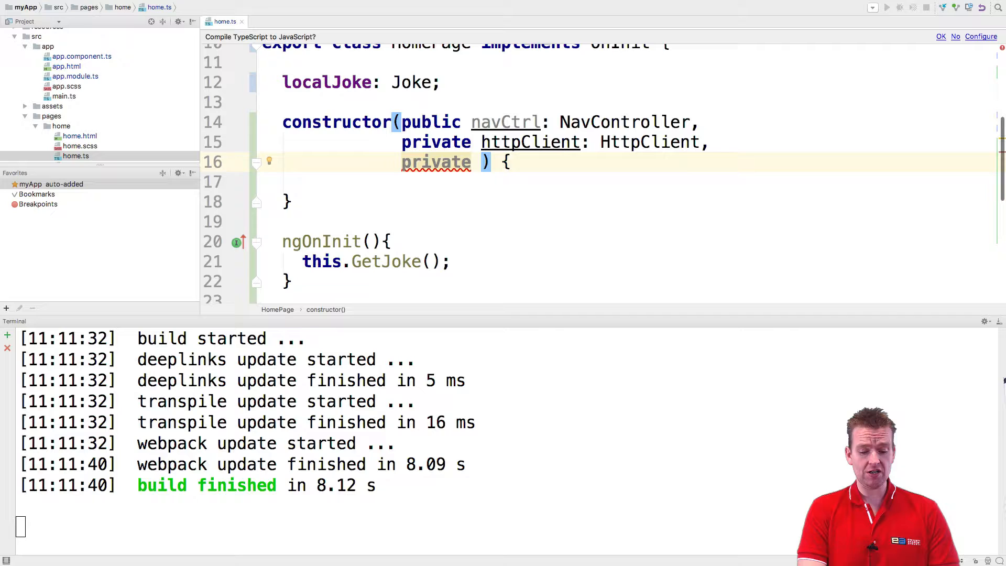
type("loadingContr")
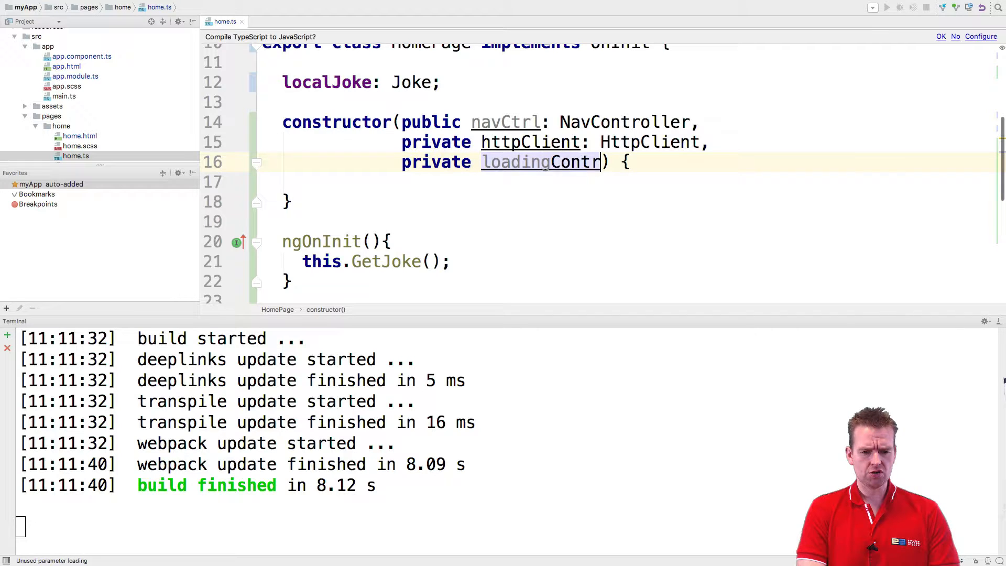
type("oller:")
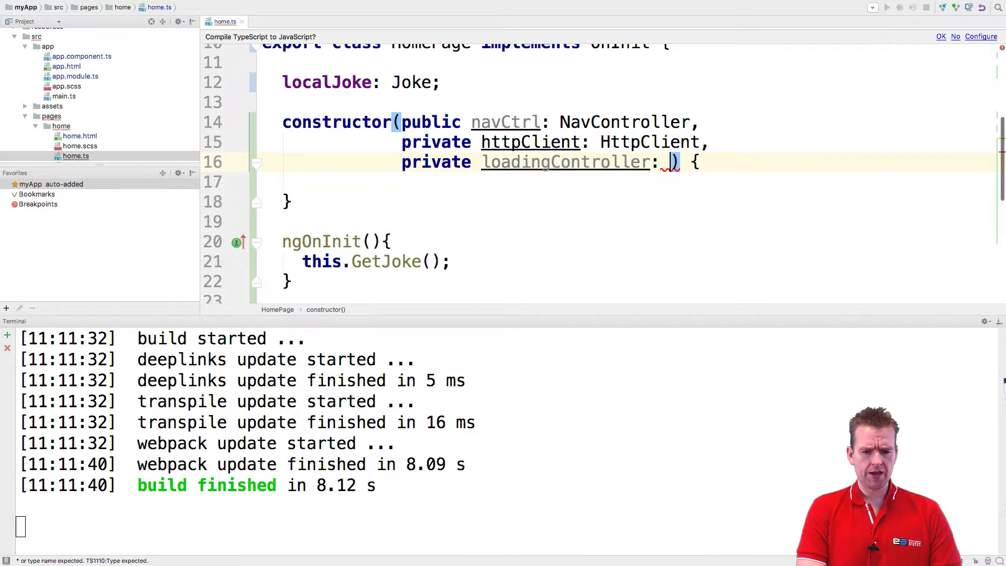
type("Loa")
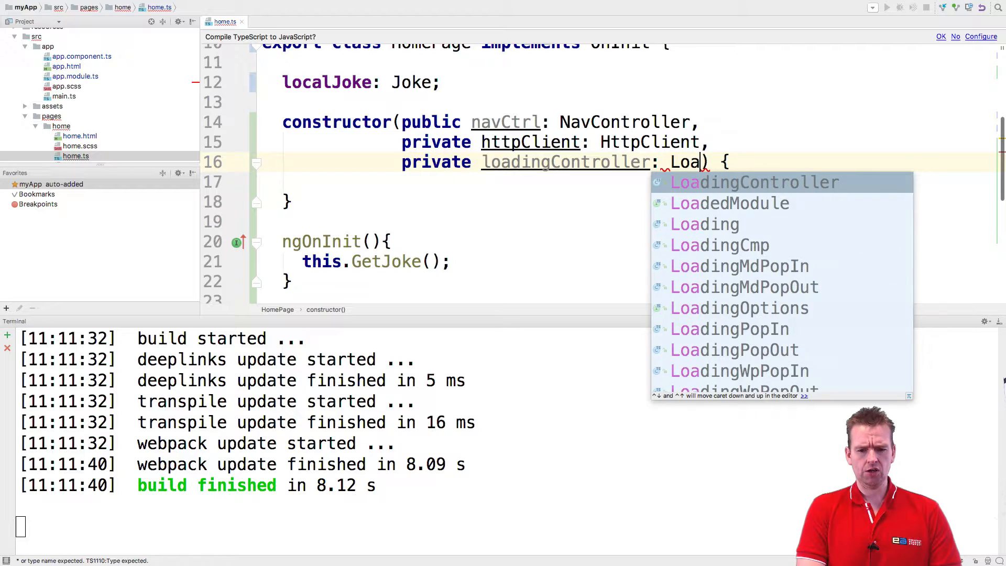
left_click(751, 182)
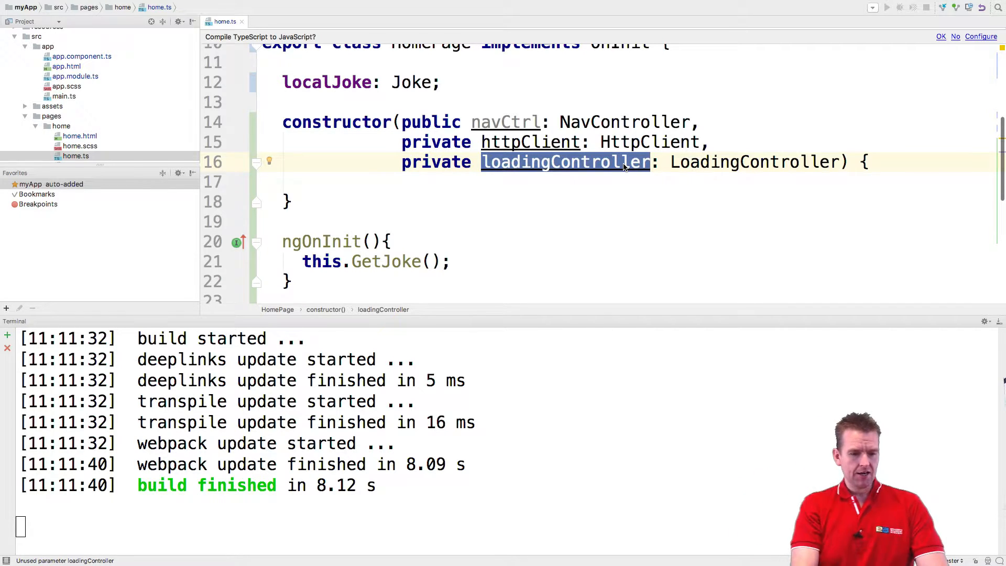
- Begin GetJoke with let loader = this.loadingController.create({ content: 'Getting Joke' })
scroll("down", 3)
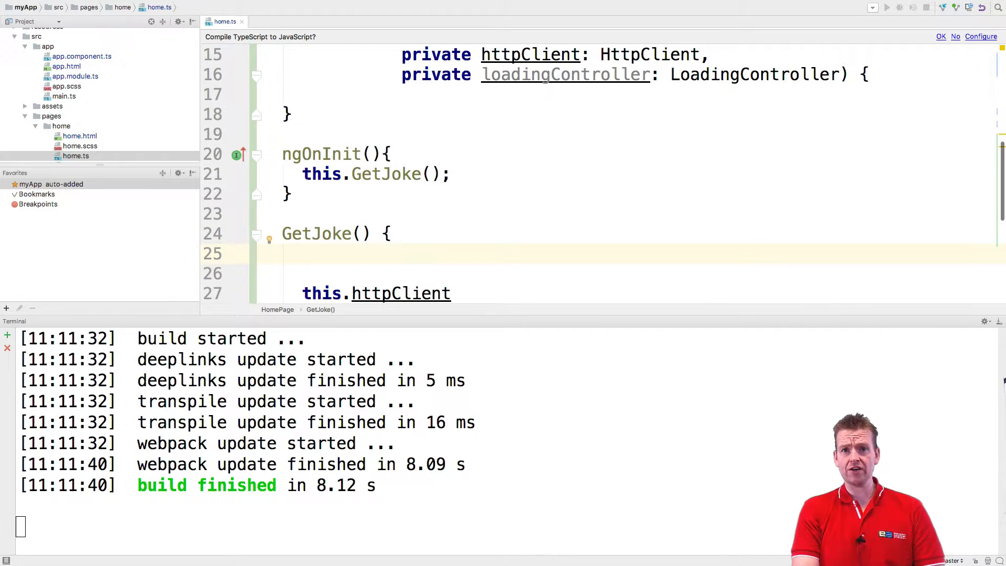
type("let loa")
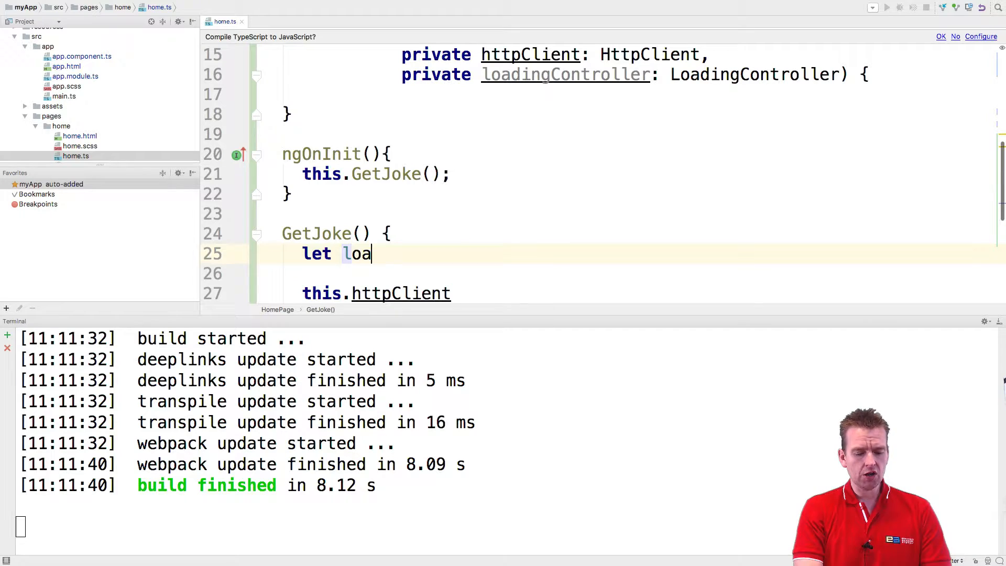
type("der =")
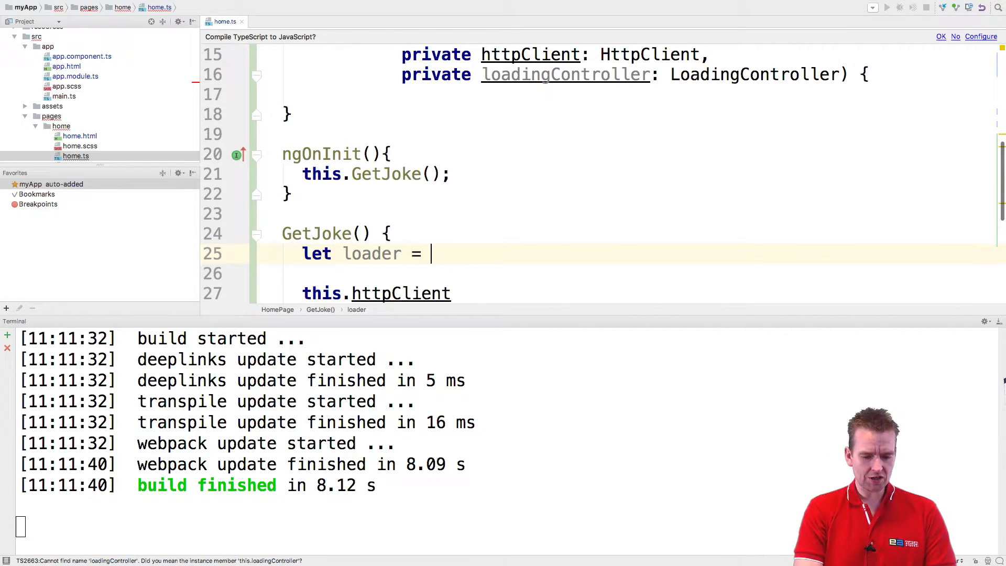
type("this.loadingController.create({")
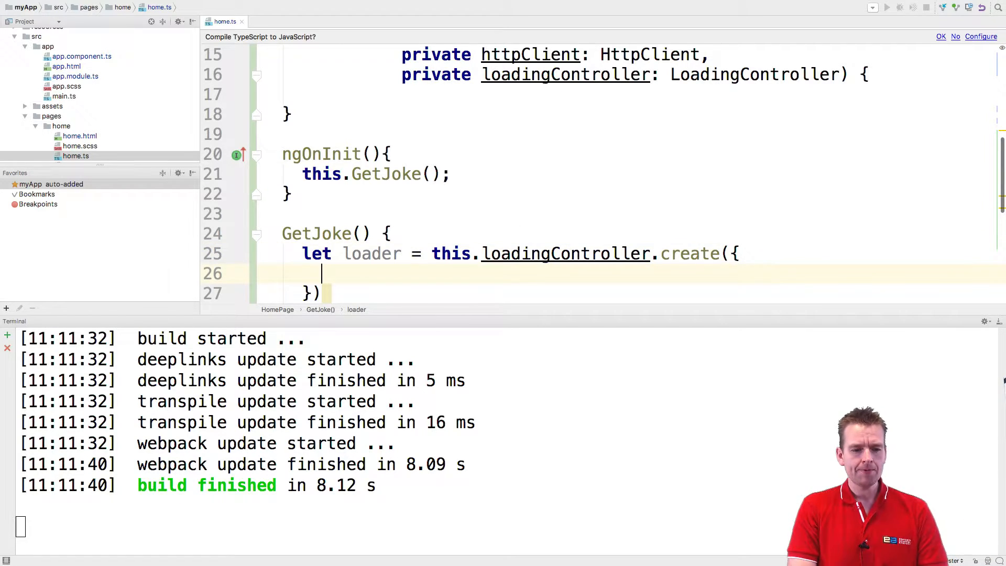
type("content:")
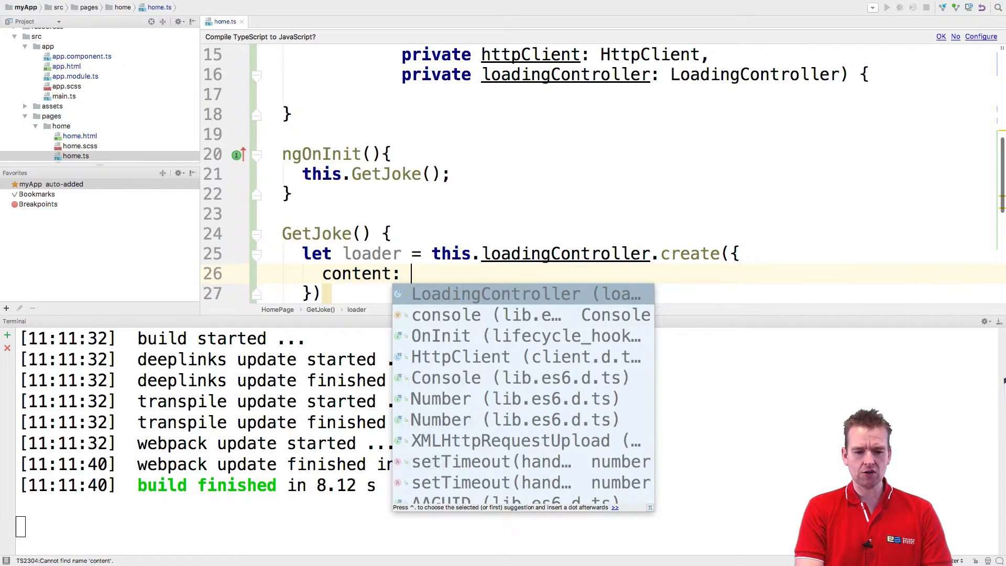
type("'Get'")
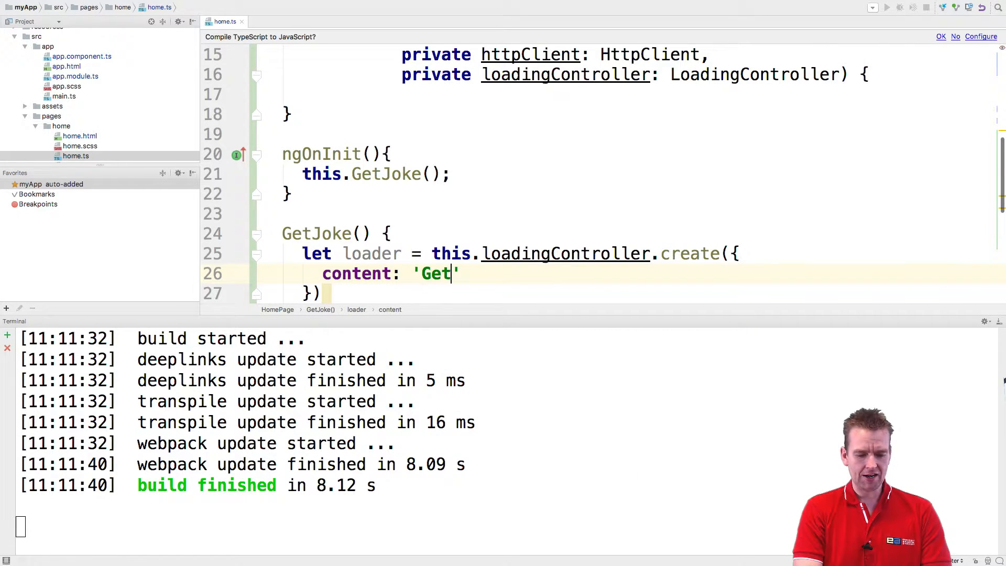
type("ting Jo")
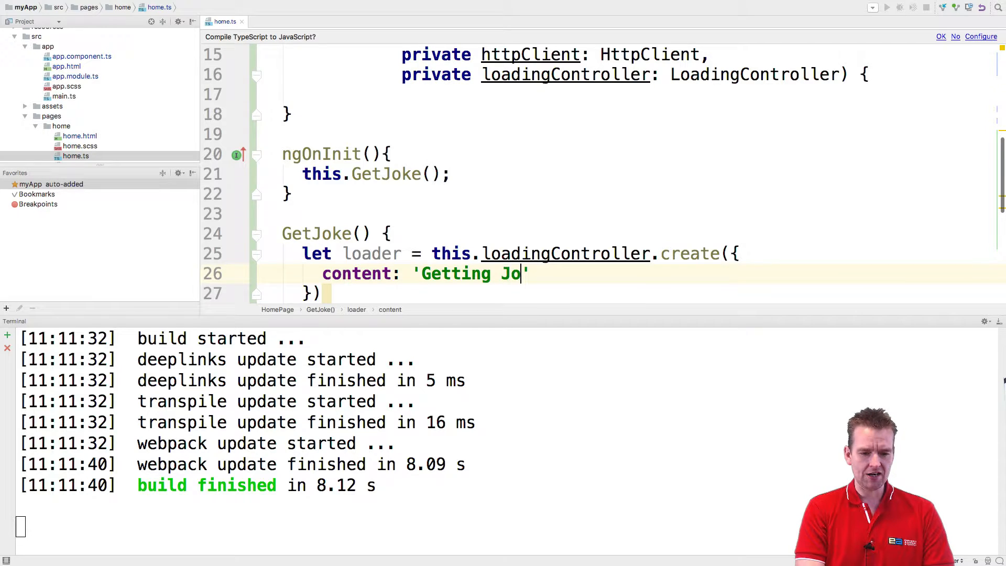
type("ke")
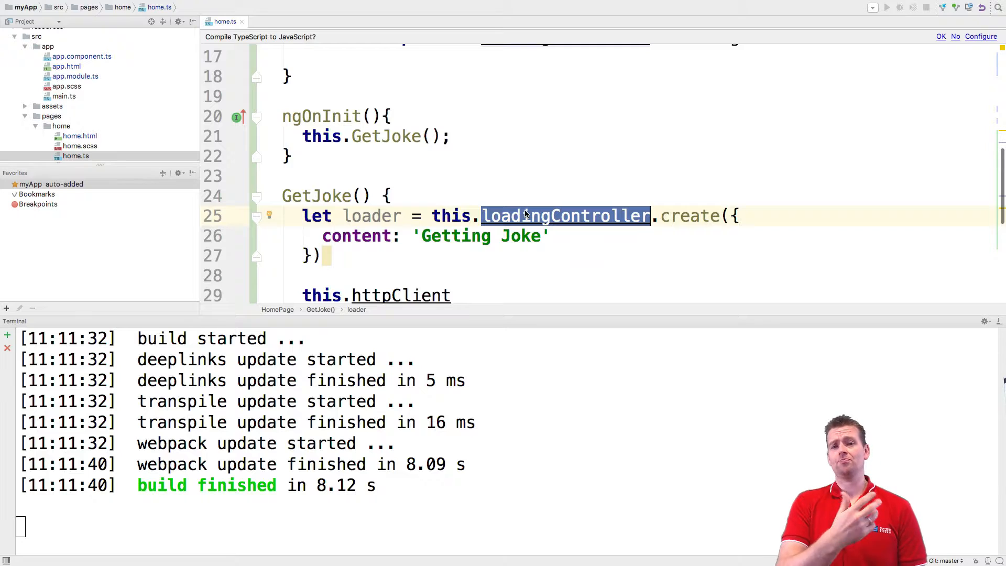
mouse_move(662, 216)
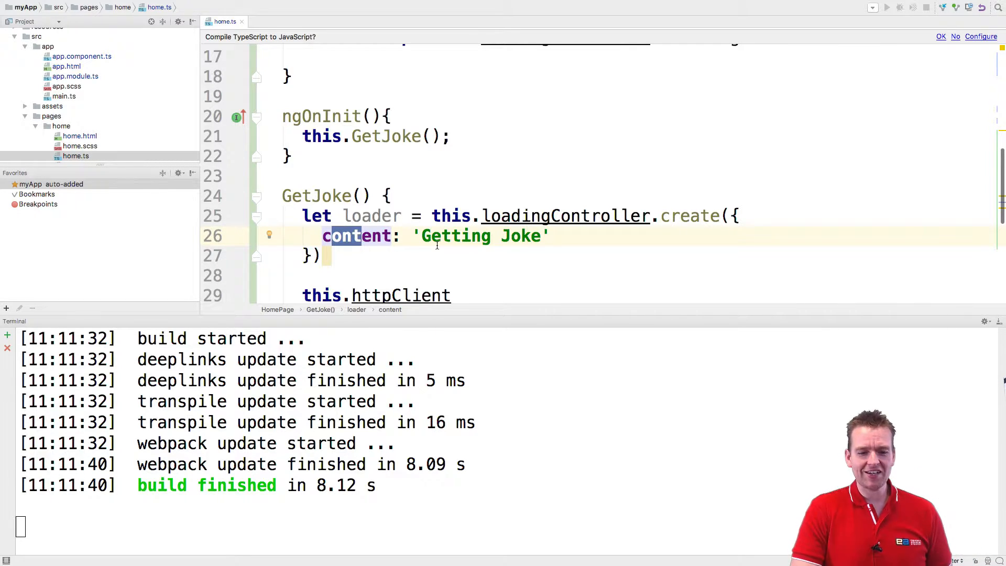
double_click(456, 236)
type(";")
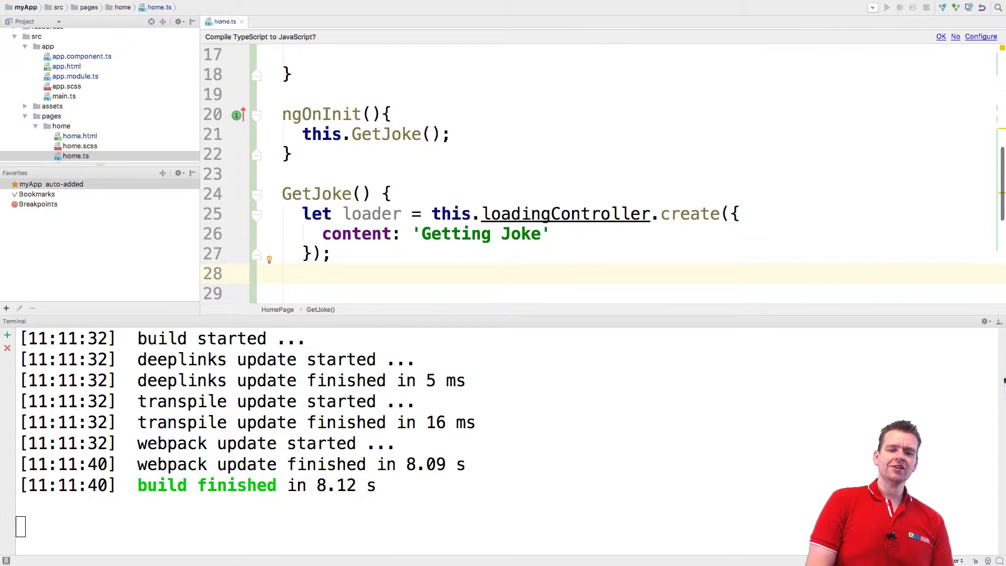
- Add loader.present().then(() => { }) below the loader creation
type("loader.present(")
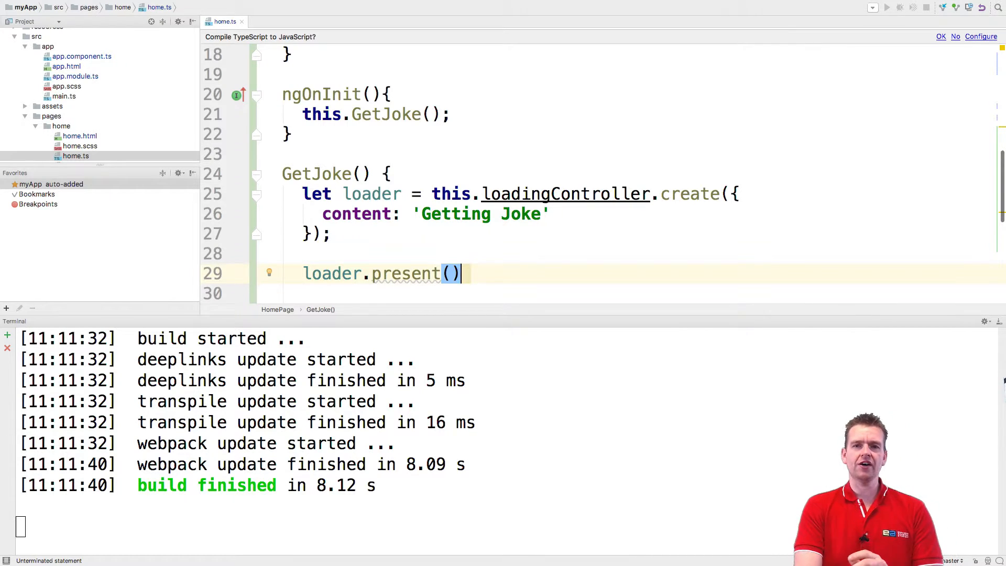
scroll("down", 3)
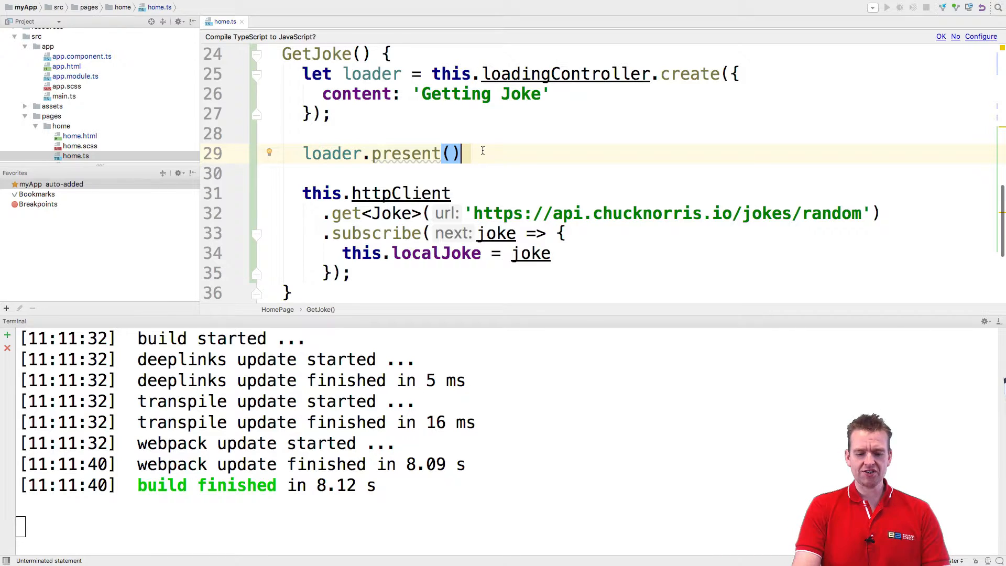
type(".then(")
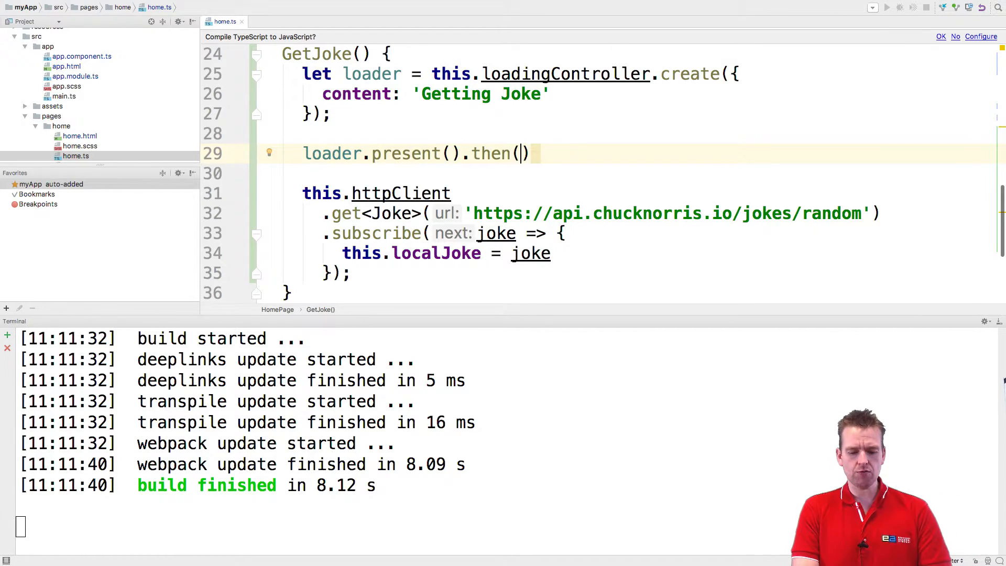
type("(")
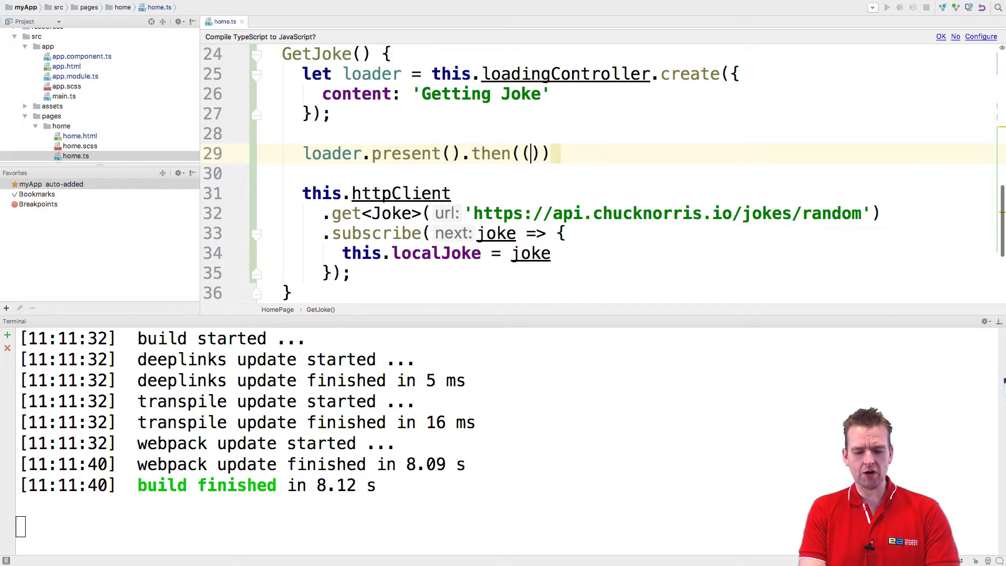
type("onfulfilled: () => {")
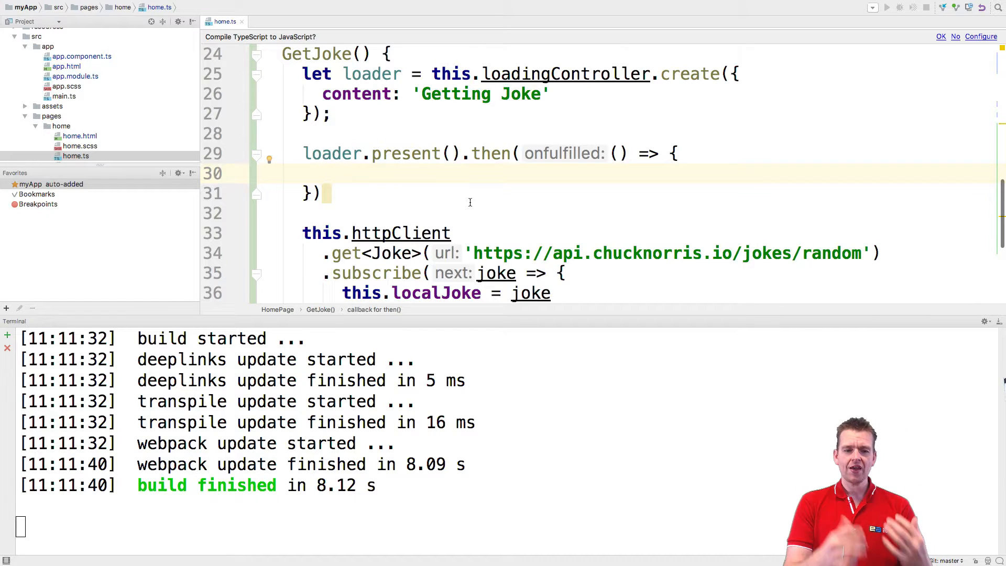
scroll("down", 3)
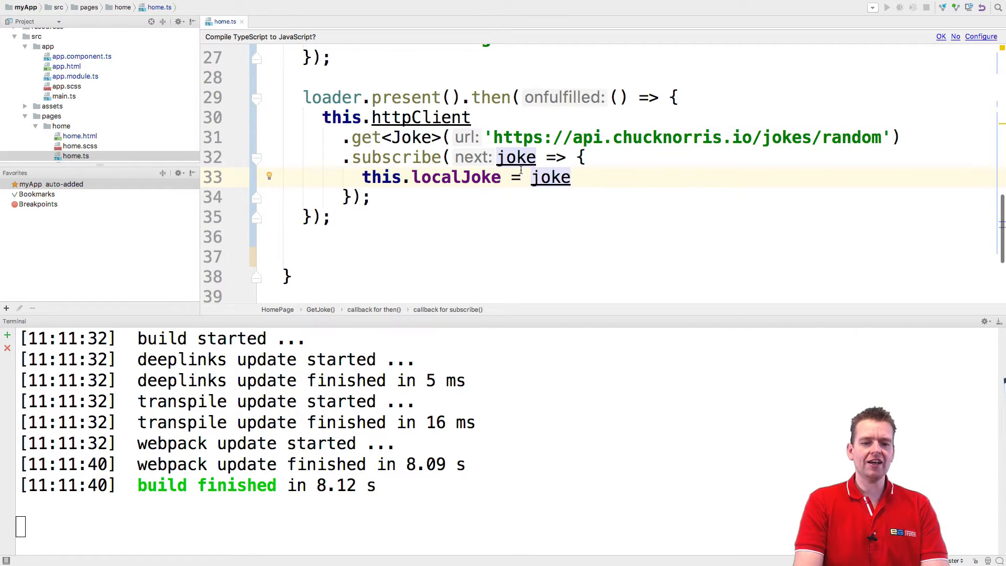
- Add loader.dismiss(); on a new line after this.localJoke = joke inside the then-callback
key("Return")
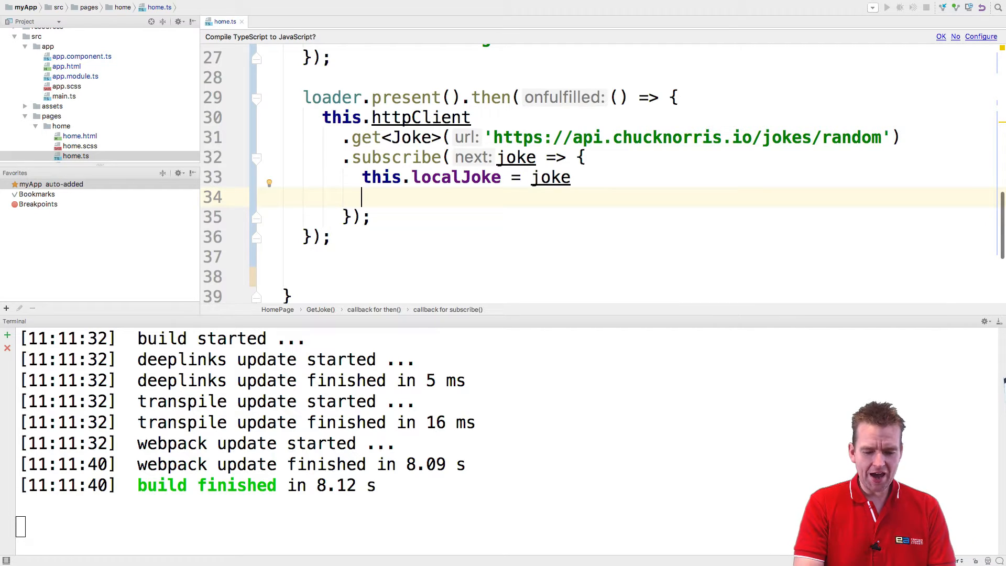
type("loader.")
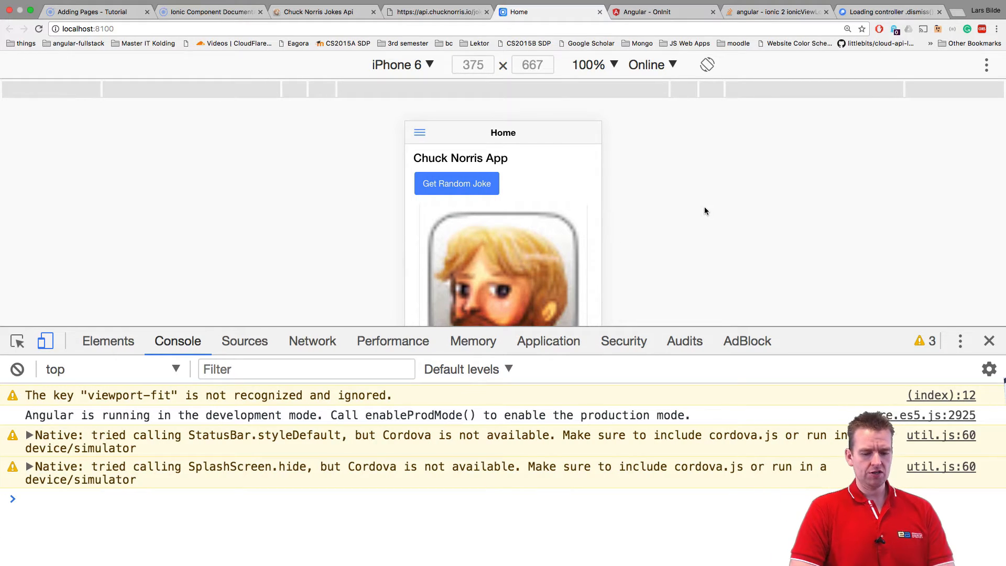
- Reload localhost:8100 and request random jokes, confirming the loader appears before each joke card
left_click(456, 182)
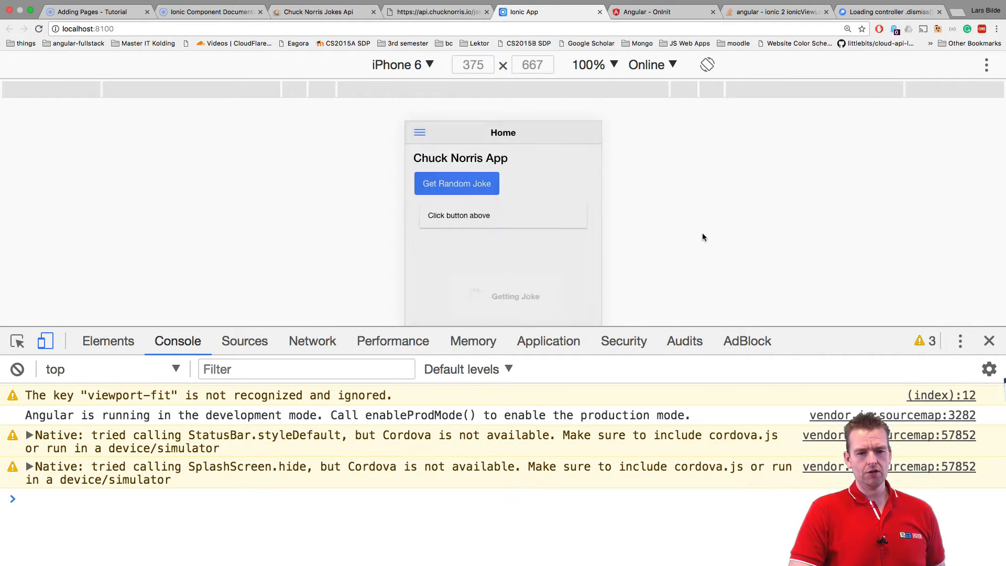
left_click(456, 182)
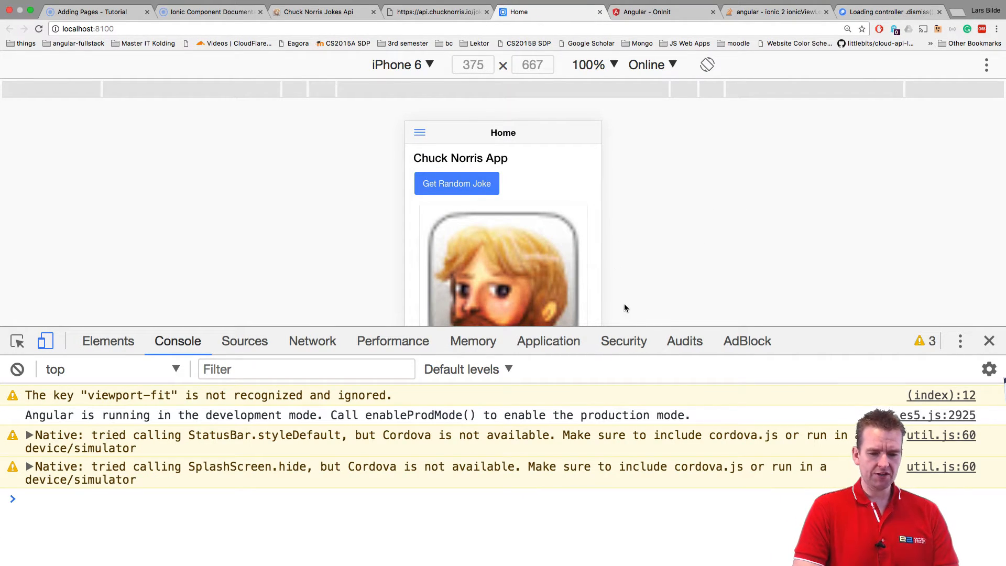
left_click(456, 183)
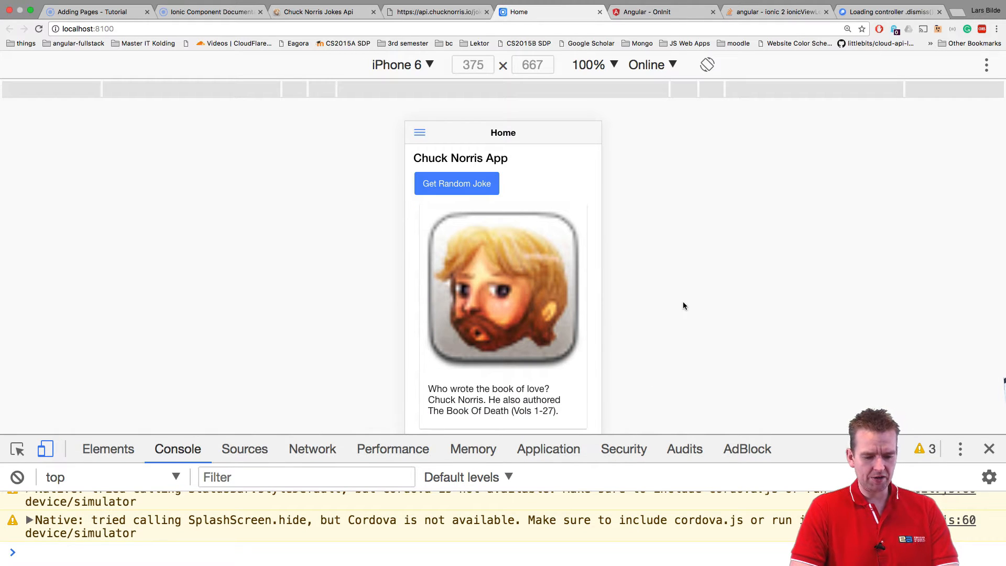
left_click(456, 183)
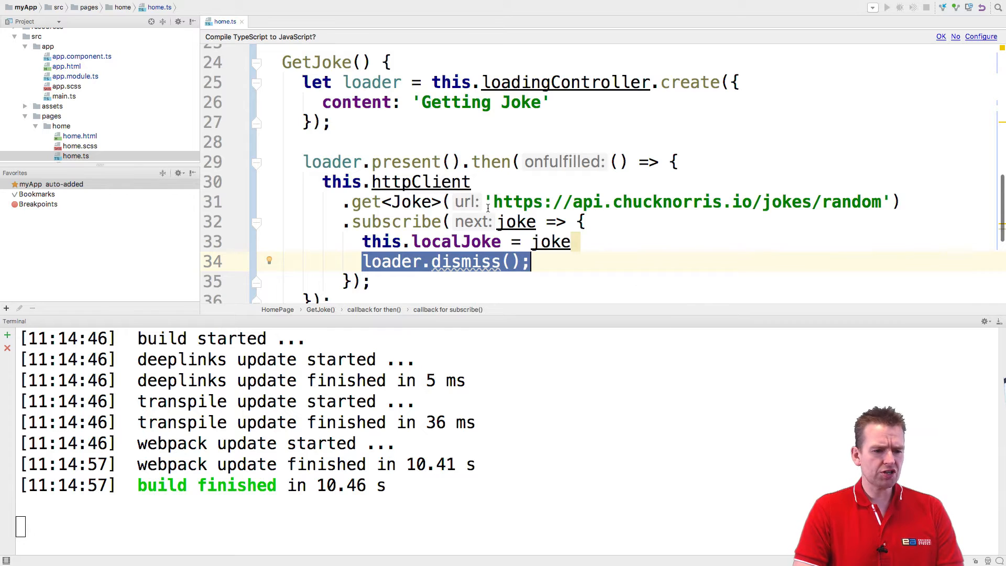
left_click(62, 126)
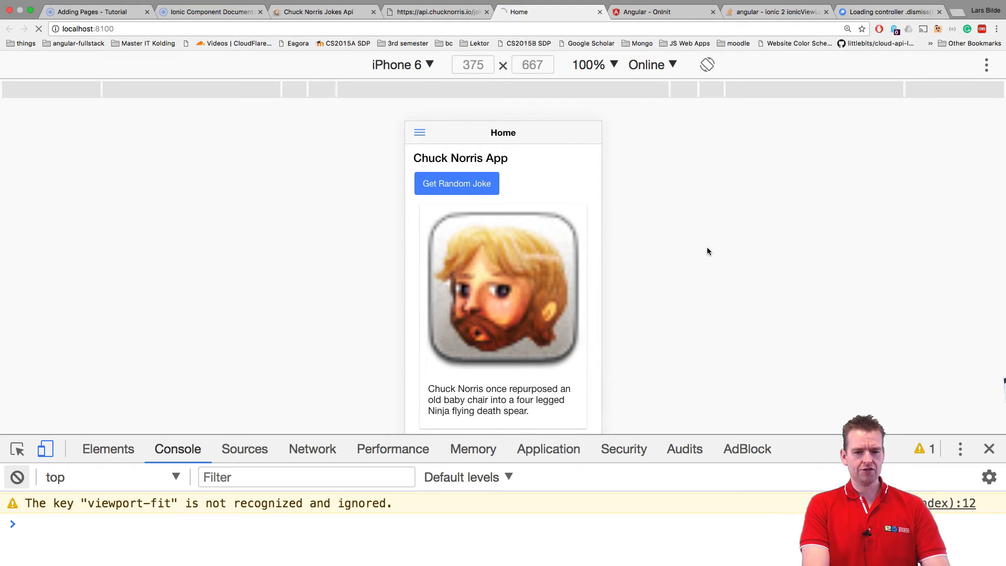
left_click(456, 184)
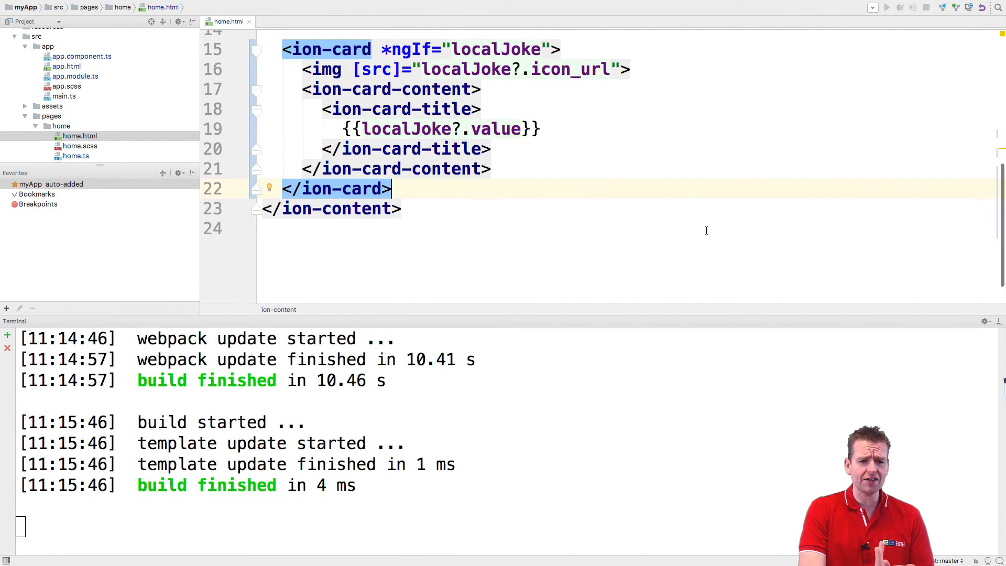
left_click(75, 157)
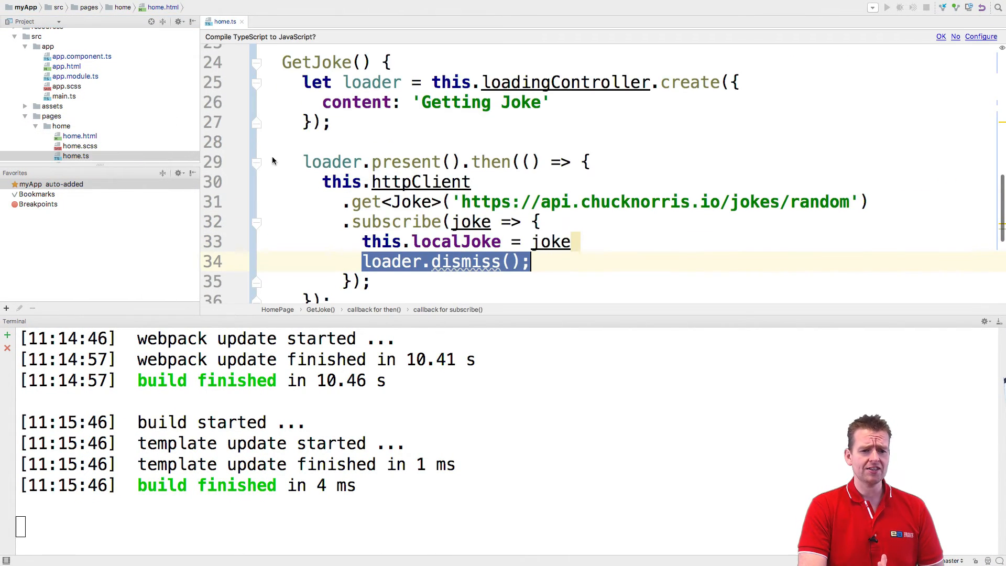